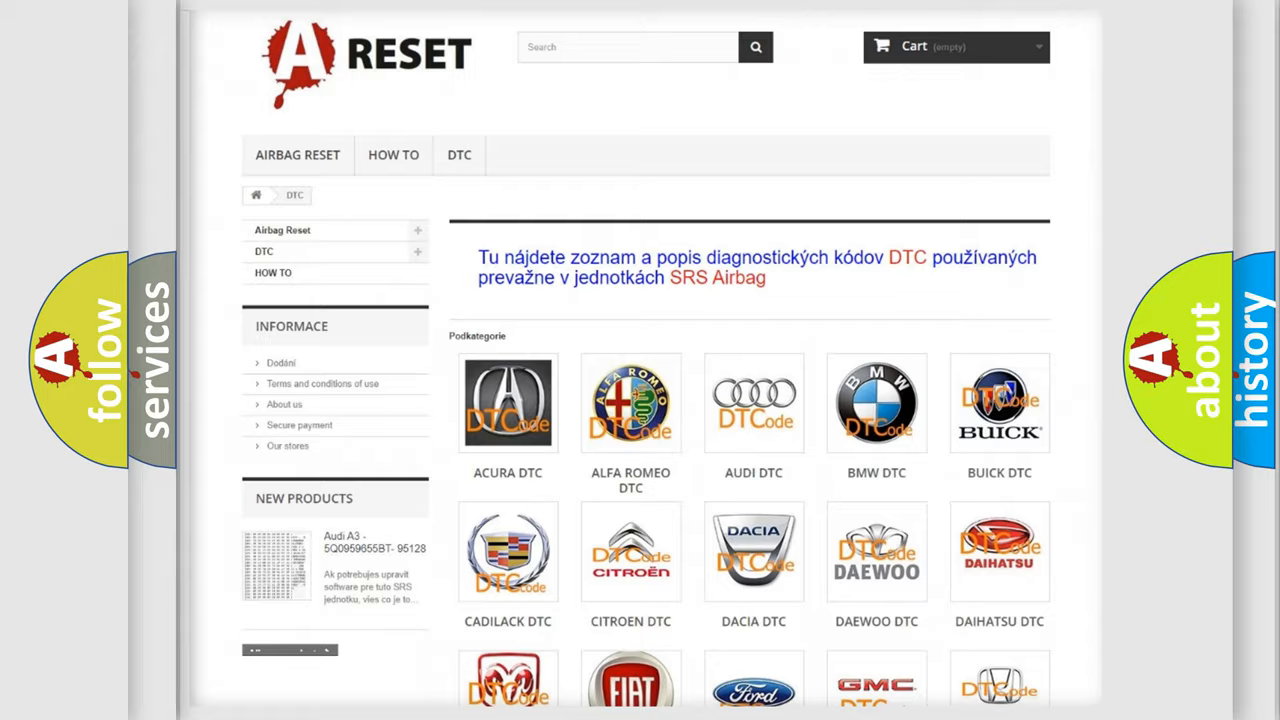
{"action": "scroll", "scroll_direction": "down", "scroll_amount": 3}
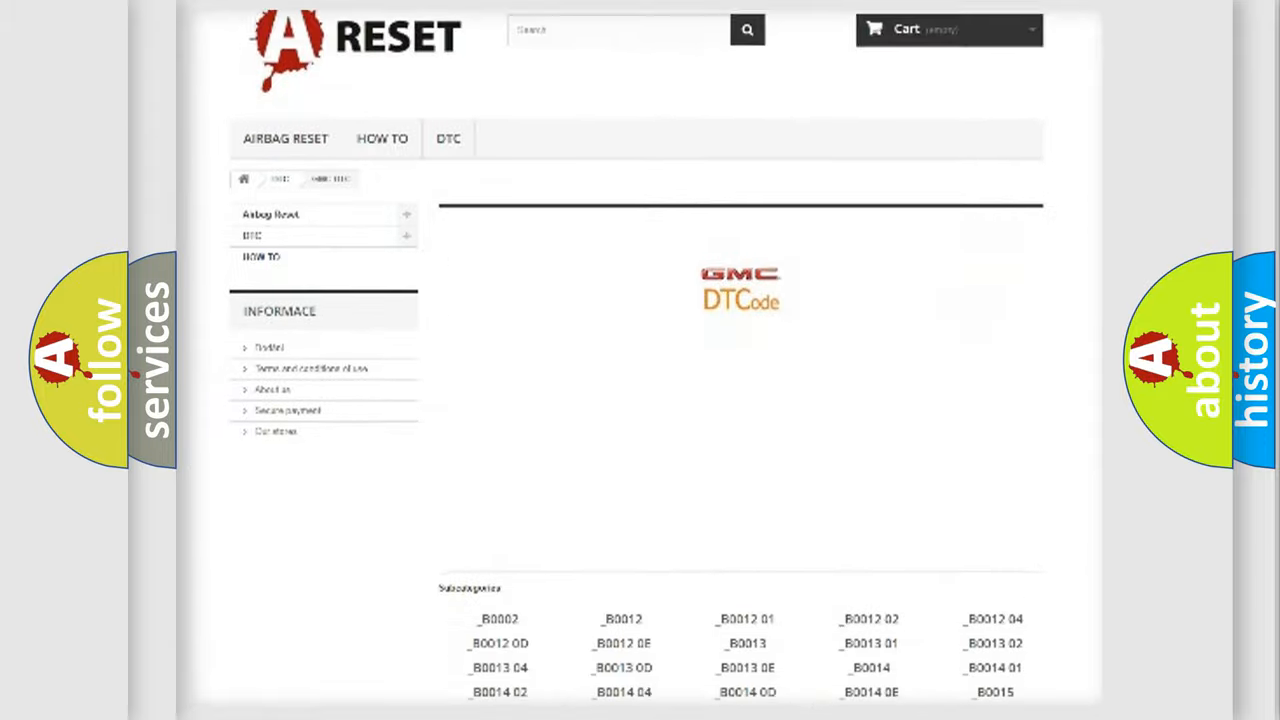
{"action": "scroll", "scroll_direction": "down", "scroll_amount": 3}
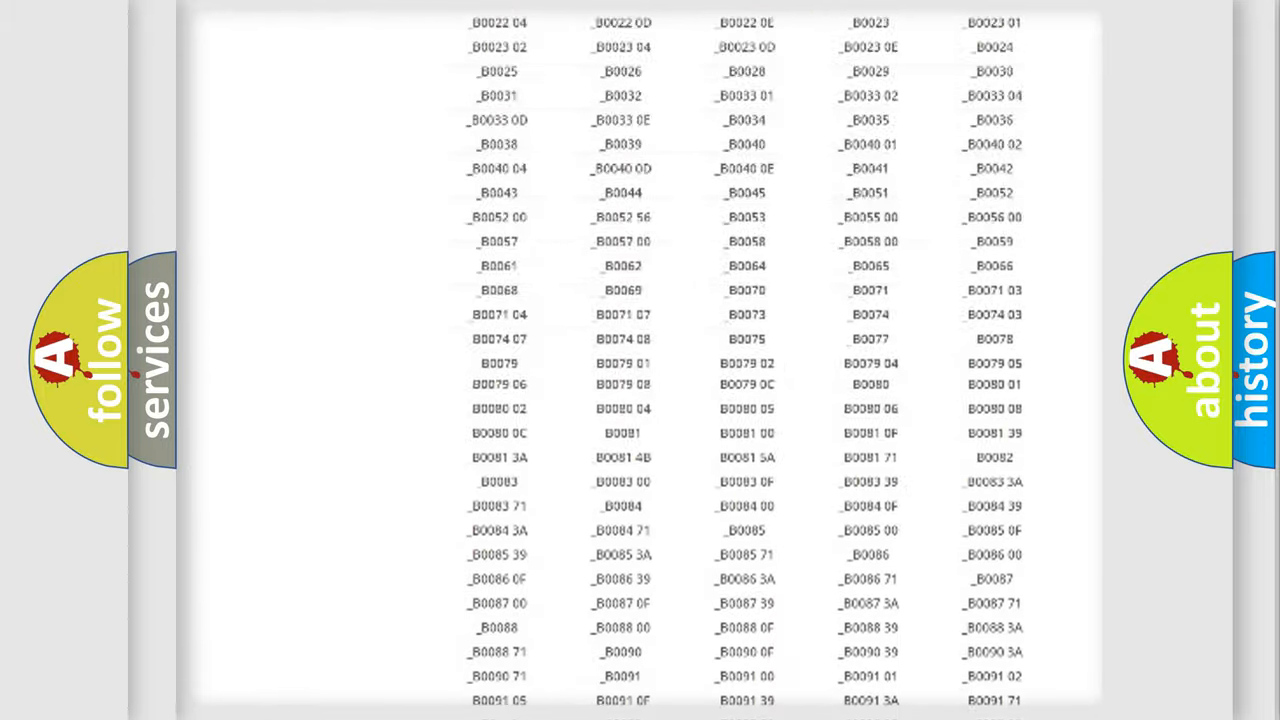